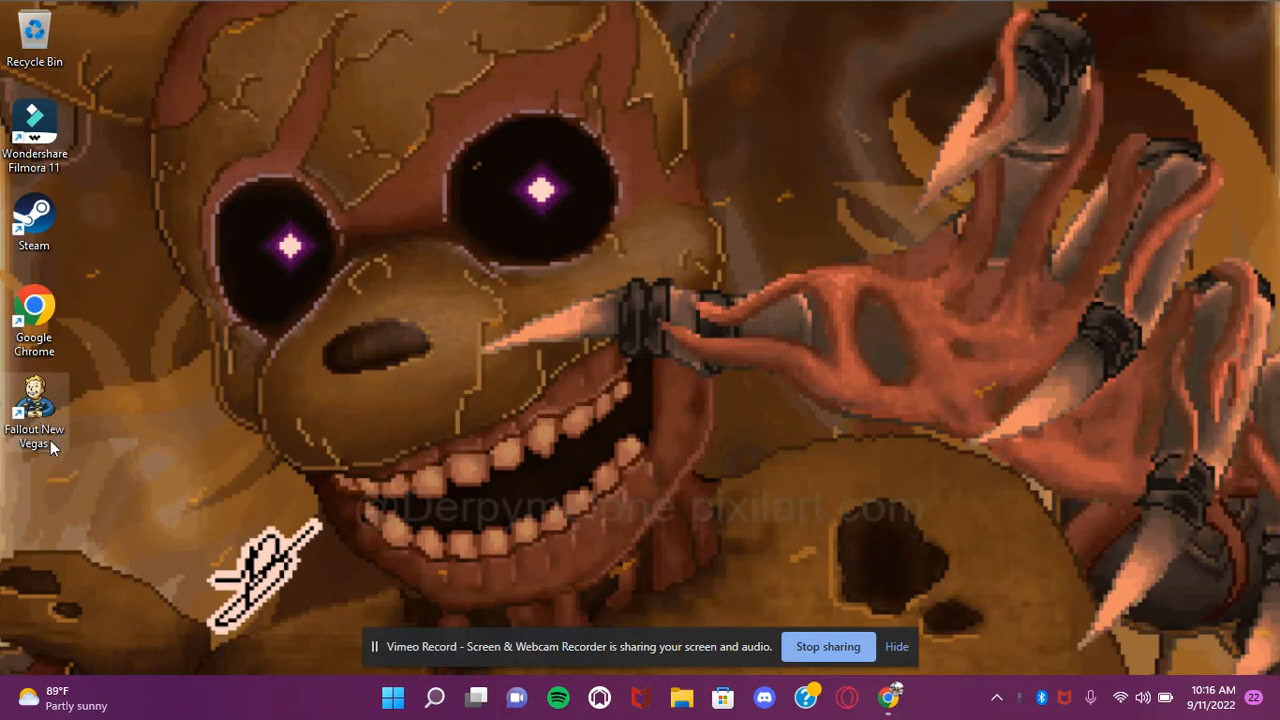
- Launch Fallout: New Vegas from its desktop shortcut, triggering the Steam updater
double_click(34, 222)
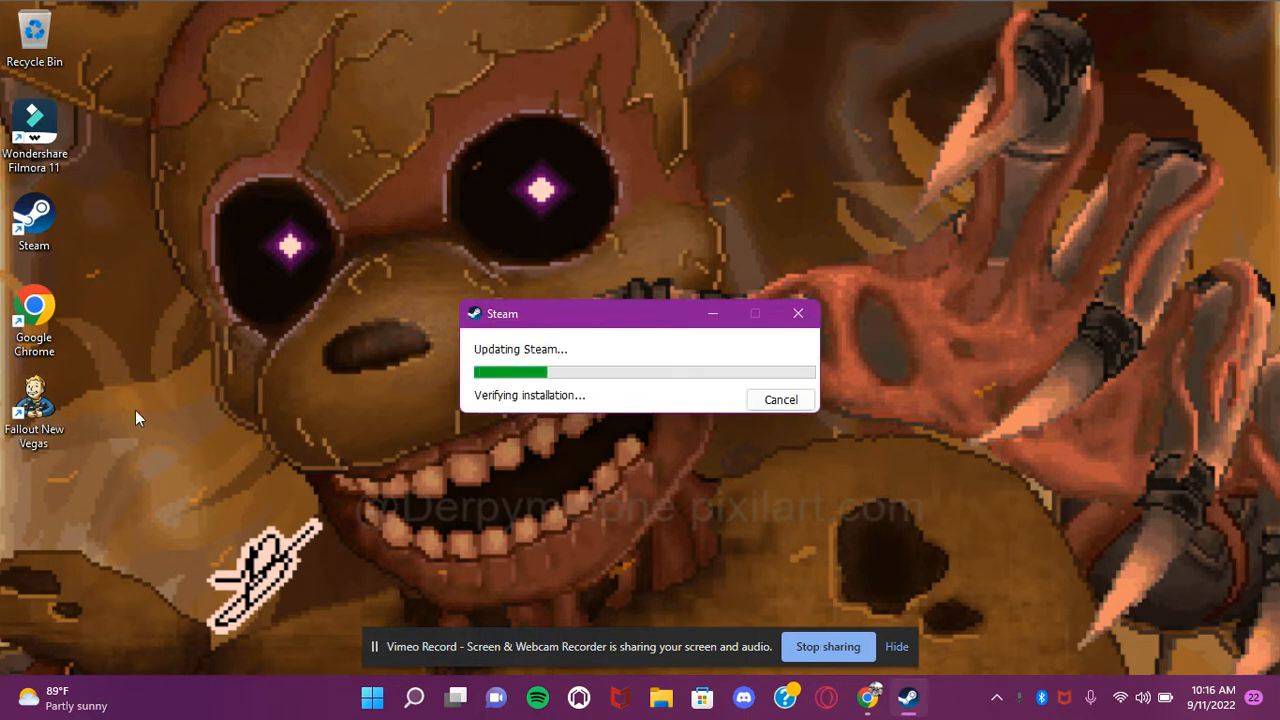
mouse_move(832, 368)
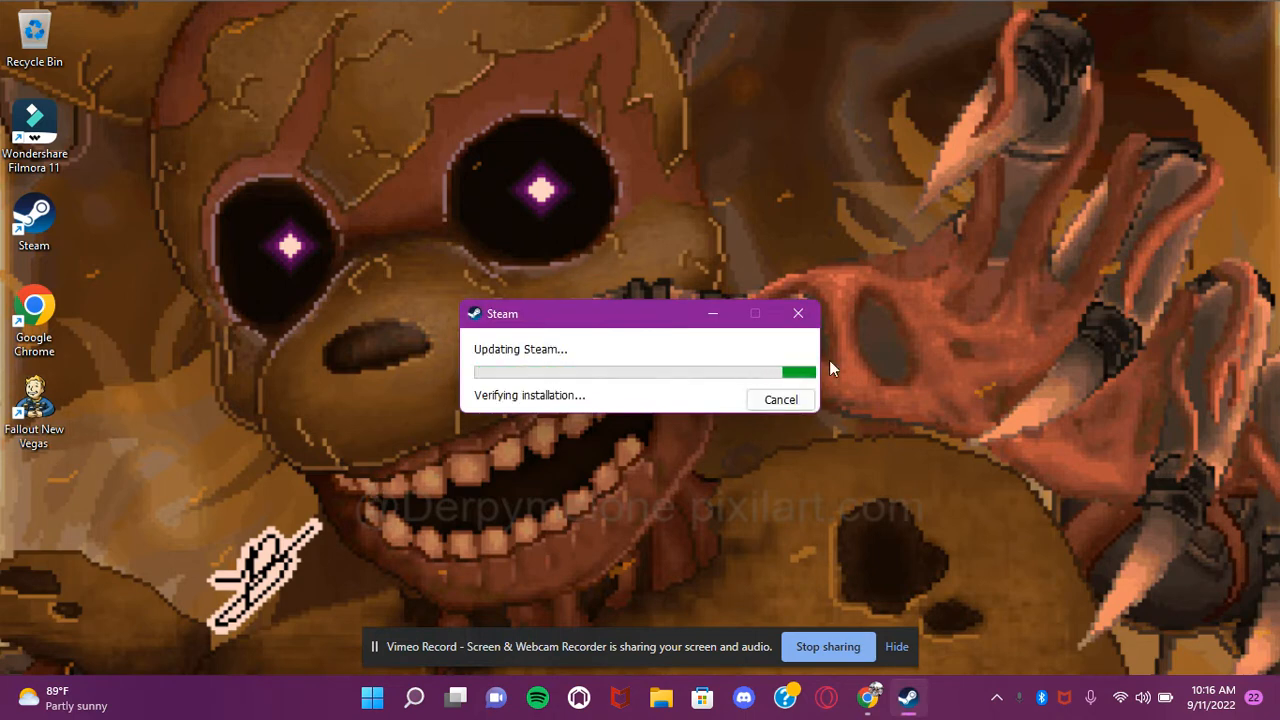
mouse_move(878, 364)
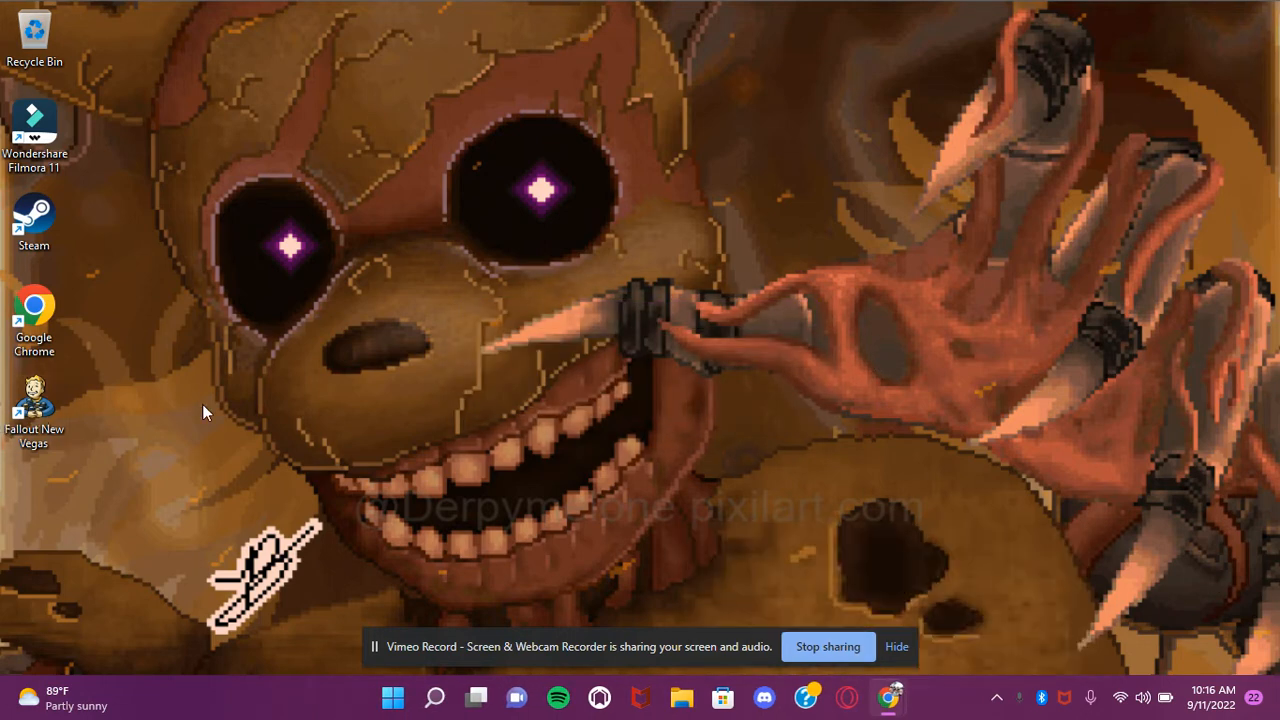
mouse_move(888, 318)
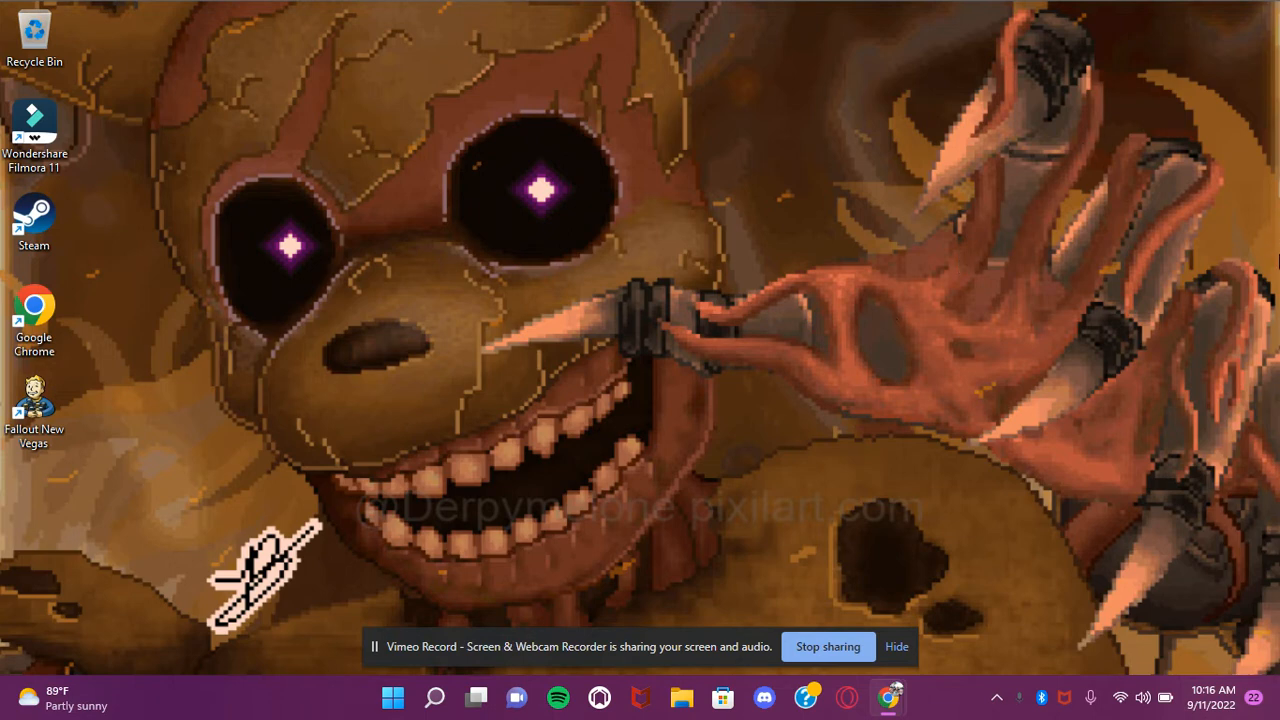
mouse_move(1250, 10)
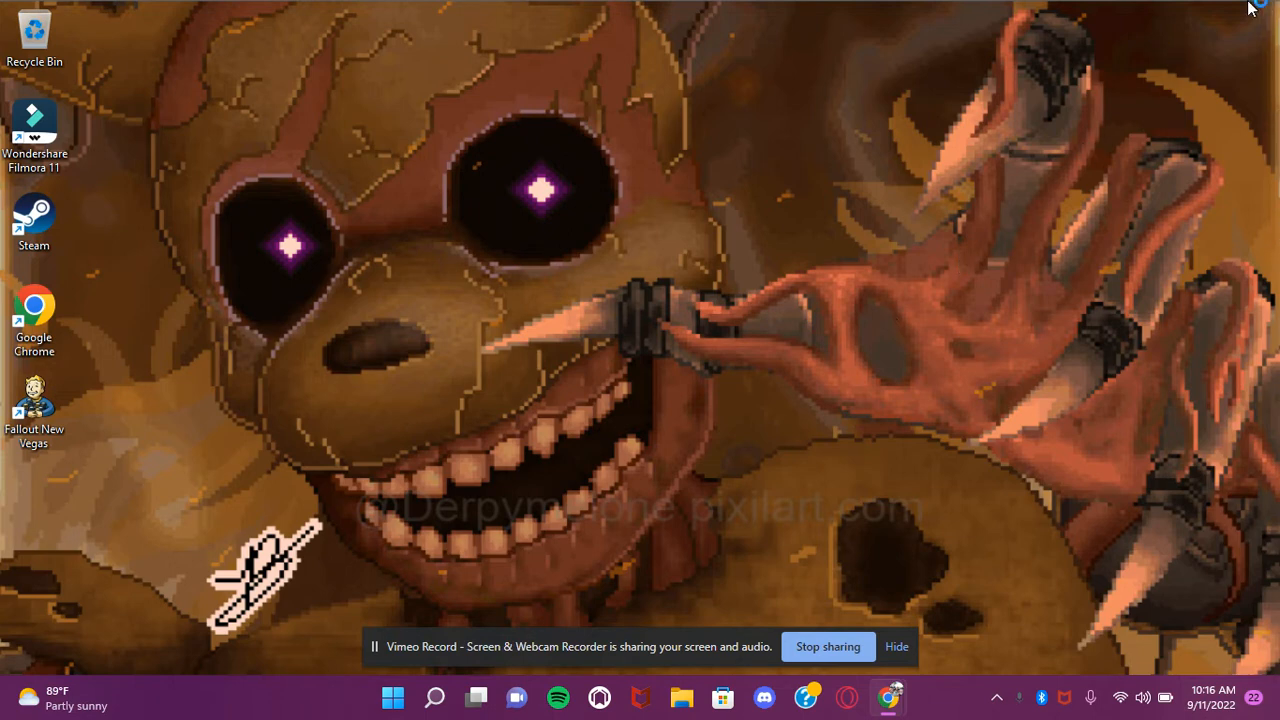
mouse_move(64, 644)
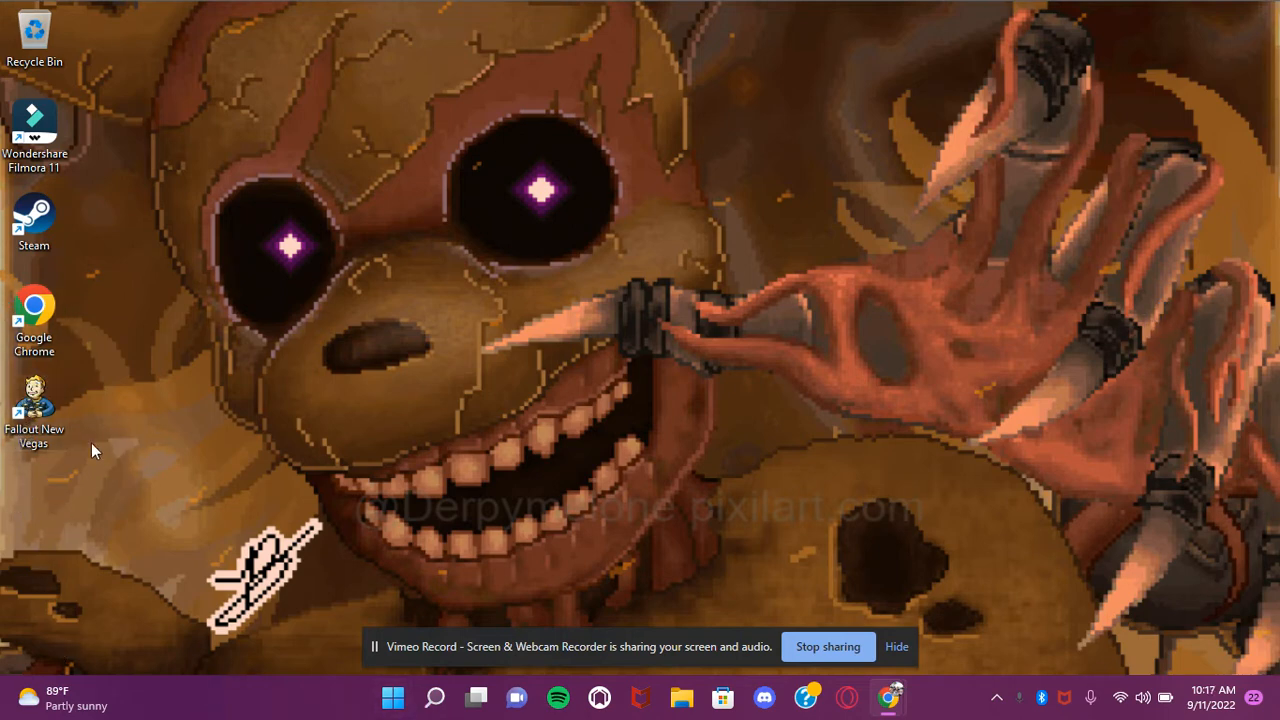
mouse_move(700, 332)
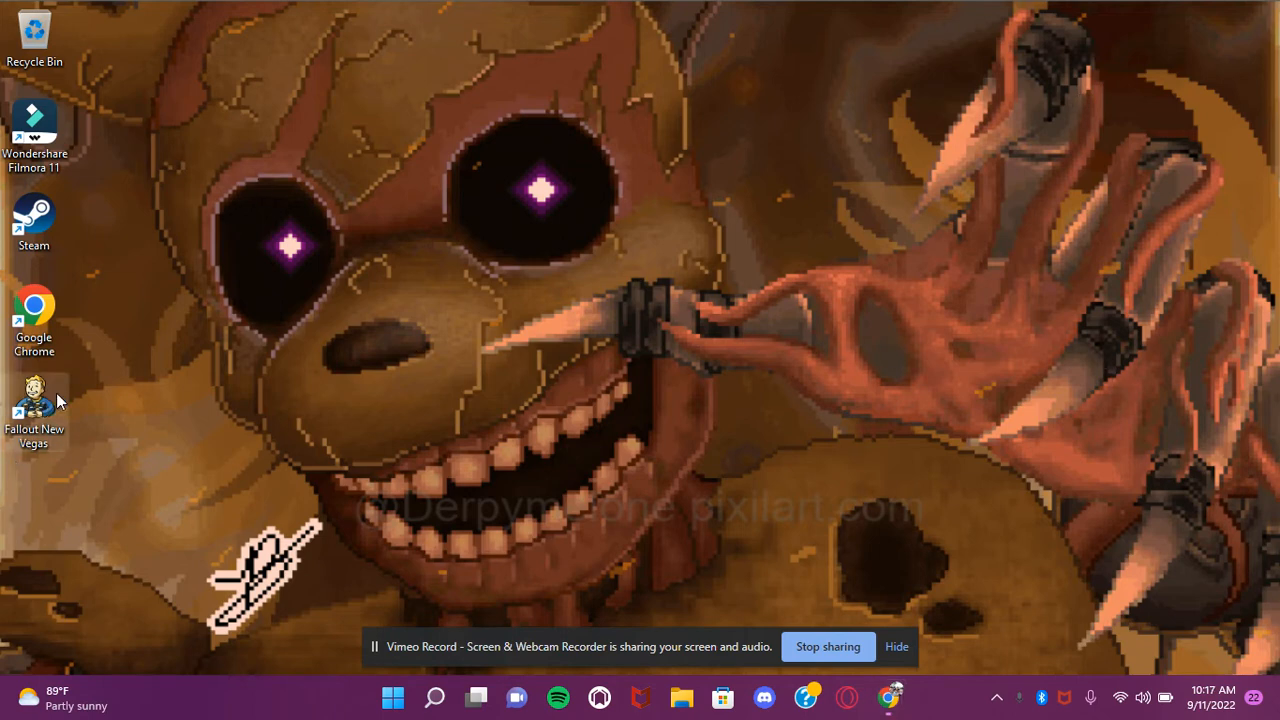
mouse_move(56, 414)
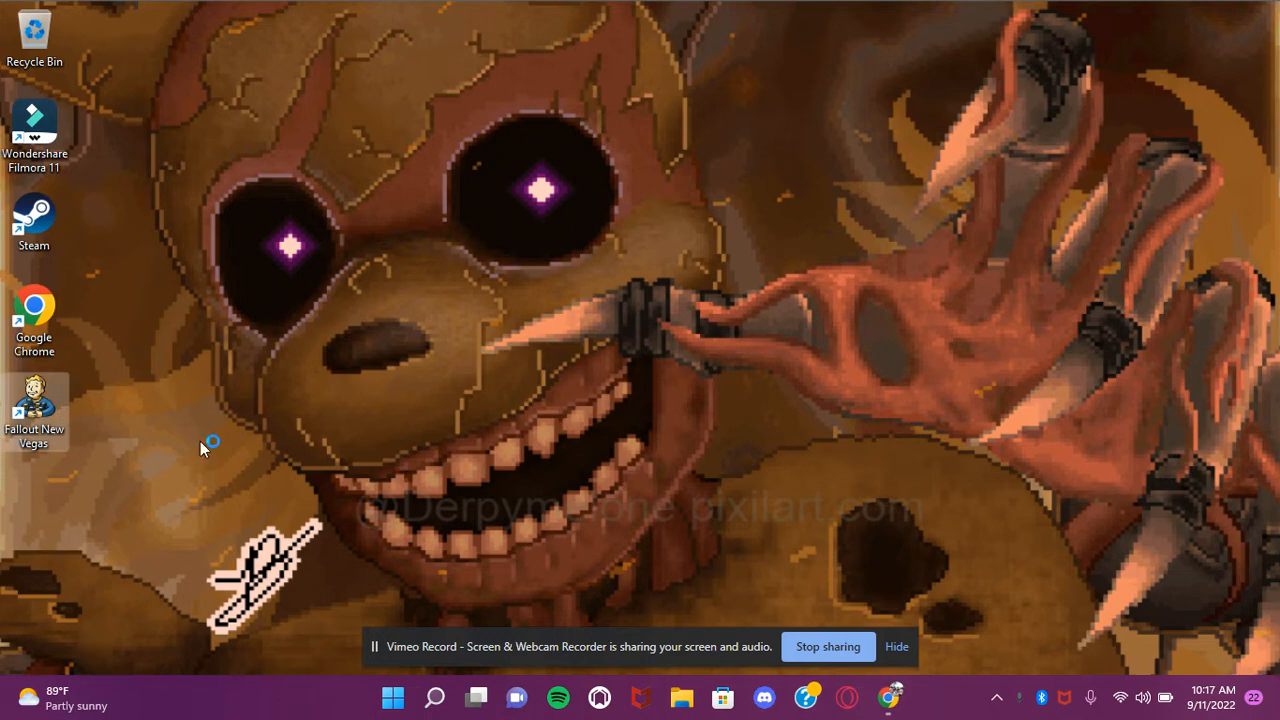
mouse_move(196, 336)
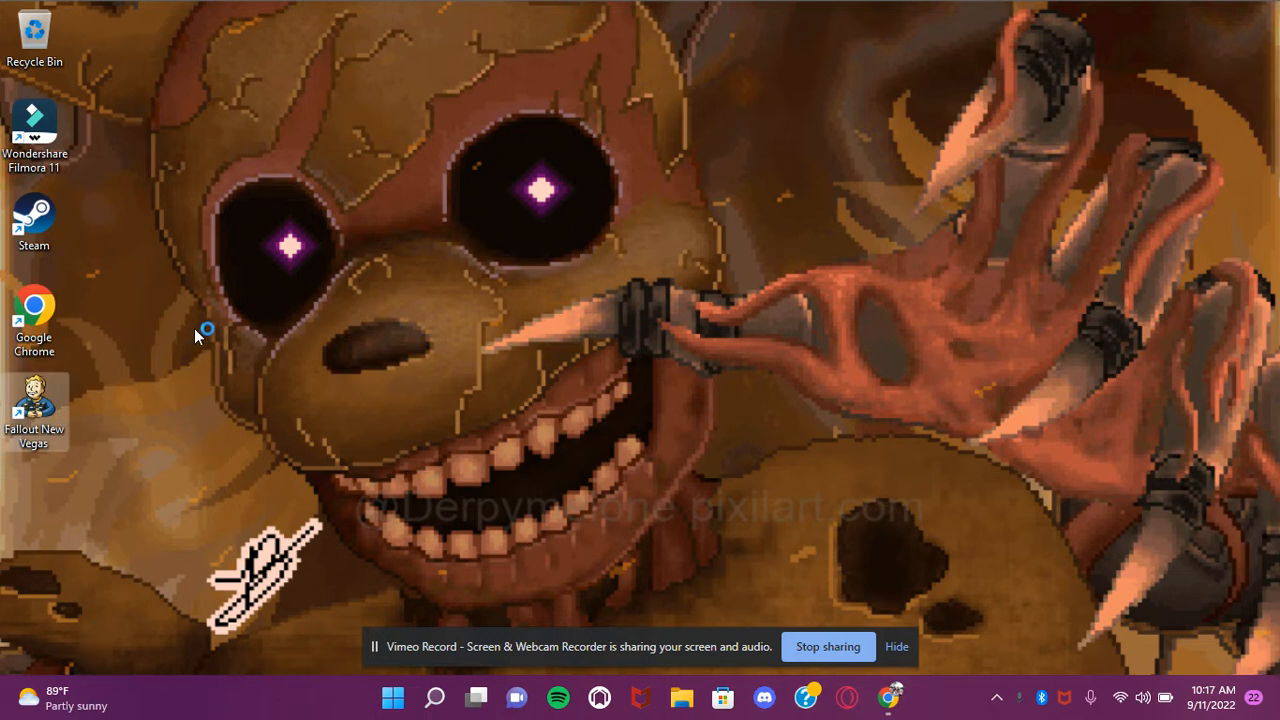
mouse_move(620, 444)
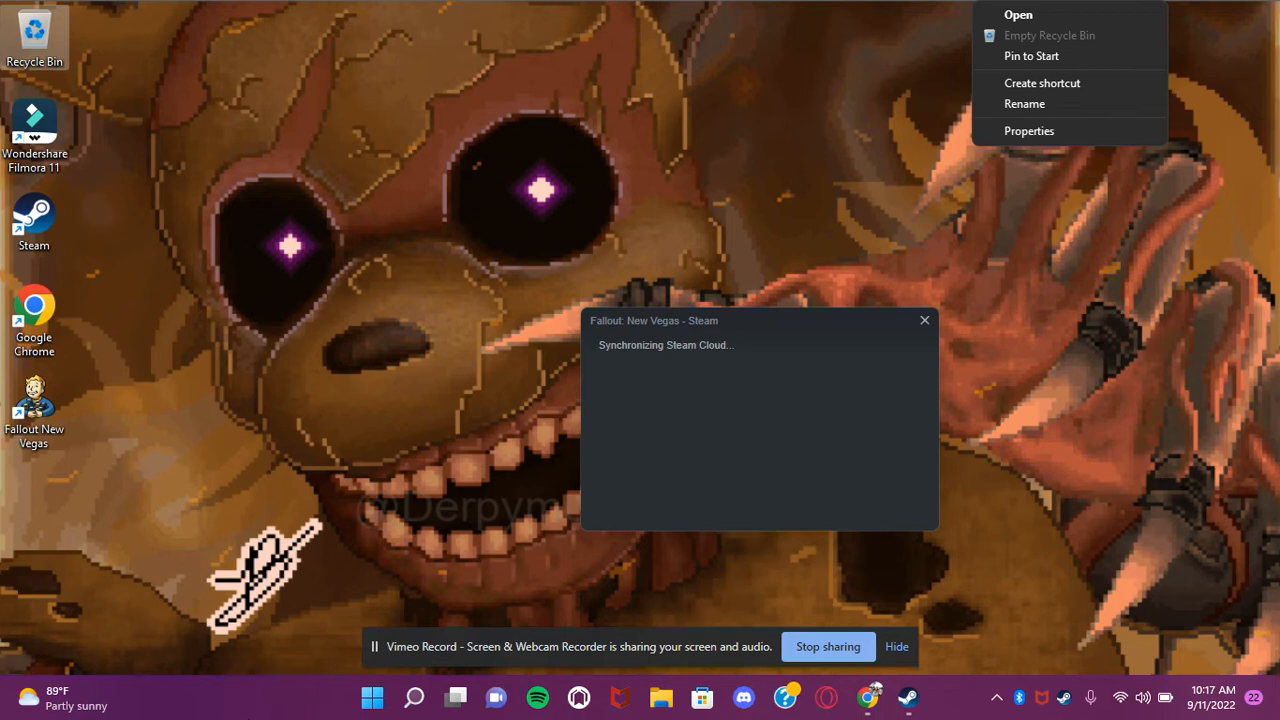
- Let the Steam Cloud sync dialog proceed so the game launcher splash appears
click(924, 320)
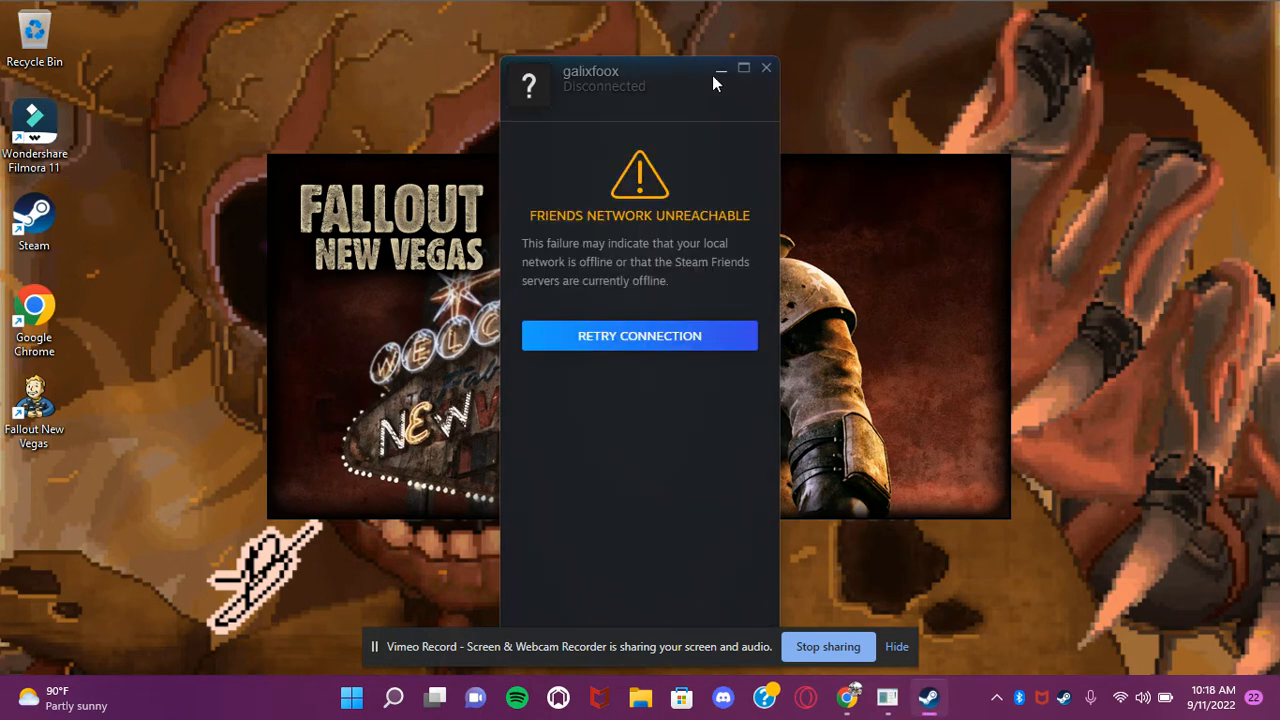
- Dismiss the 'Friends network unreachable' window, leaving the launcher splash alone
click(766, 68)
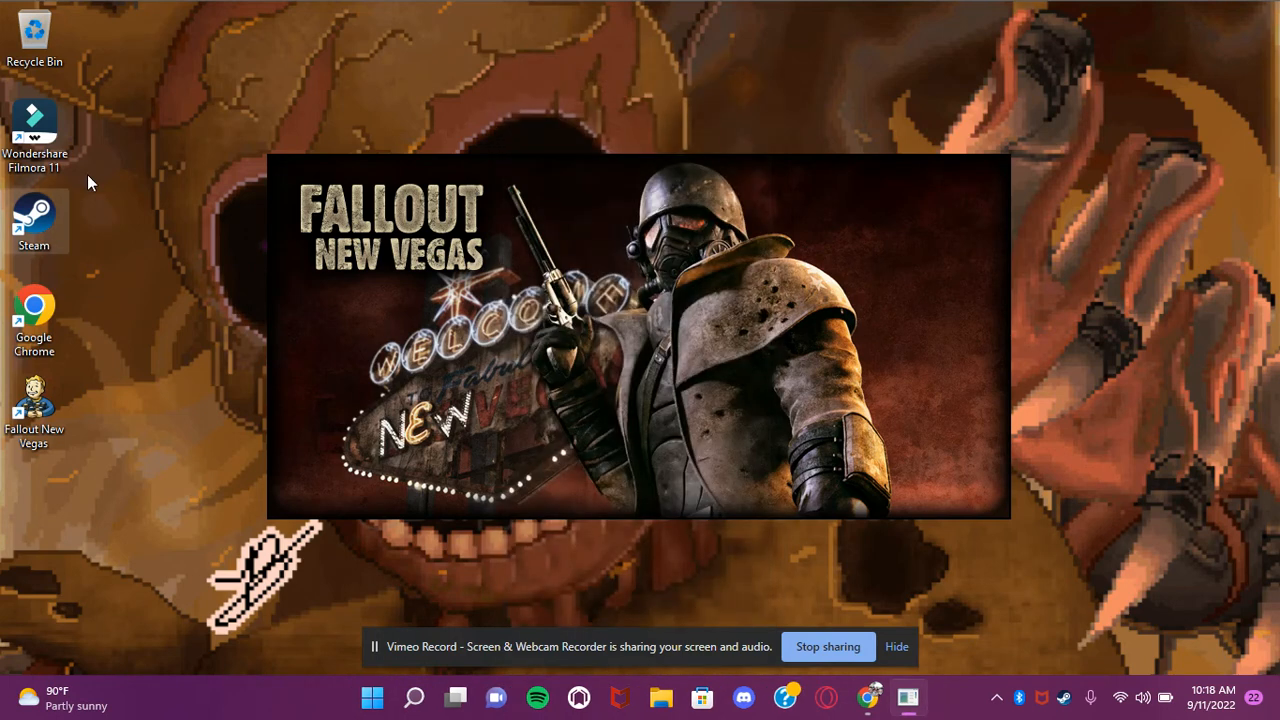
mouse_move(136, 198)
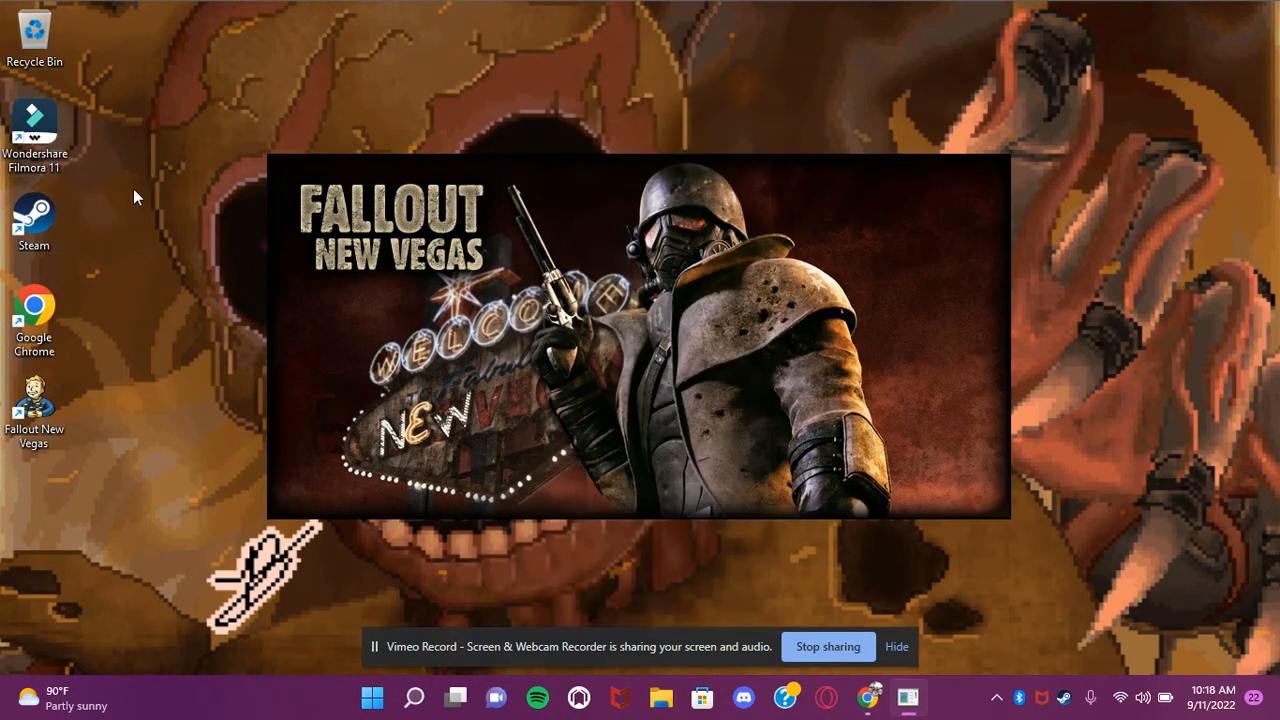
mouse_move(196, 158)
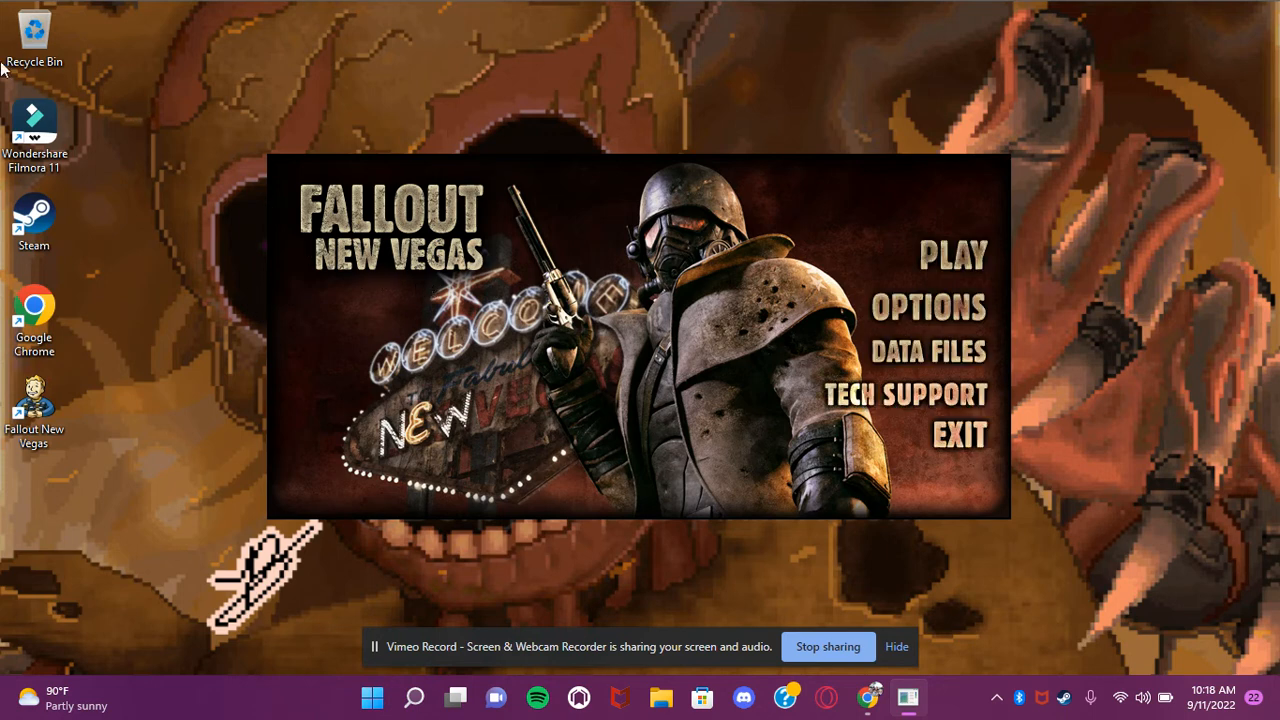
mouse_move(34, 210)
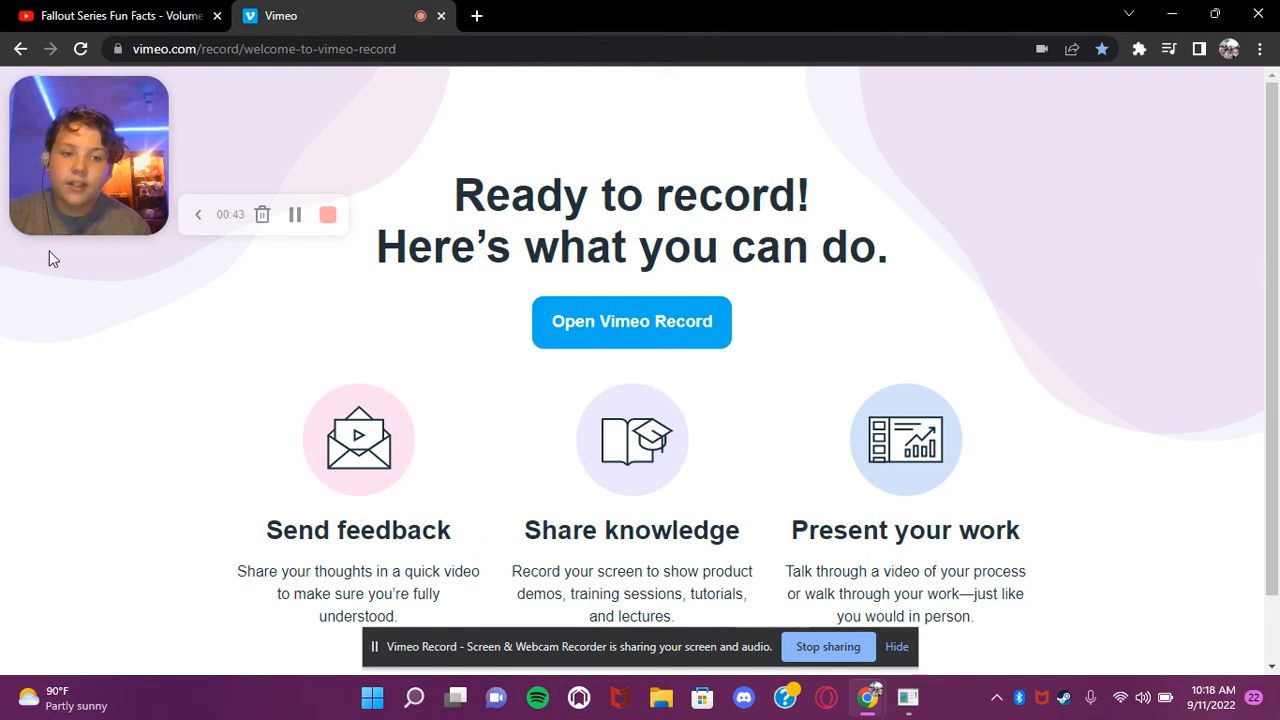
mouse_move(790, 164)
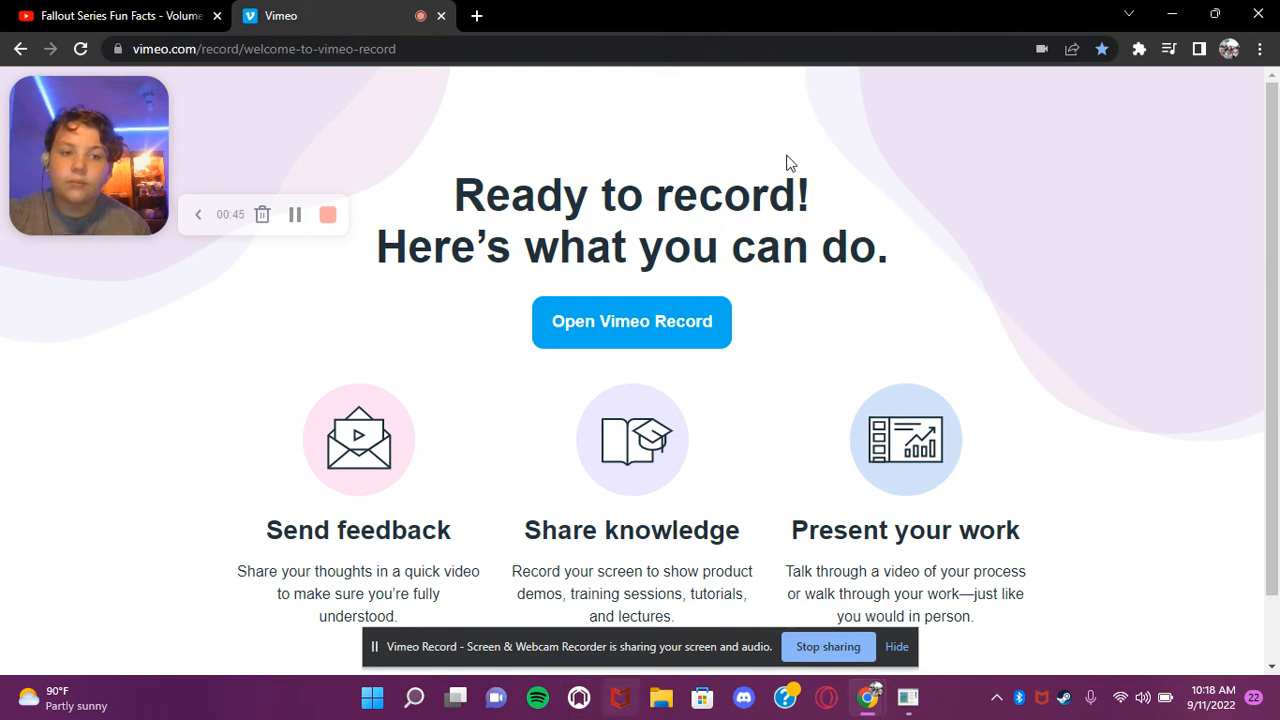
- Close the 'Fallout Series Fun Facts' tab in Chrome, keeping only the Vimeo Record page
click(264, 48)
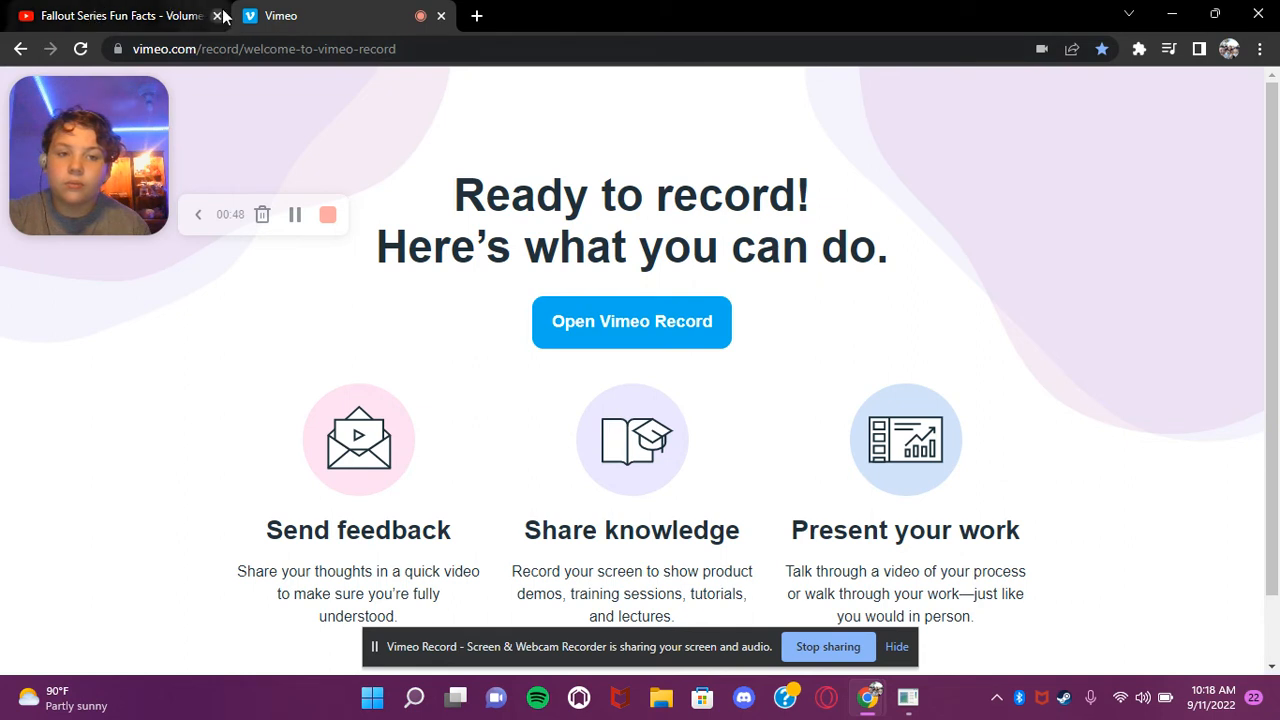
click(218, 16)
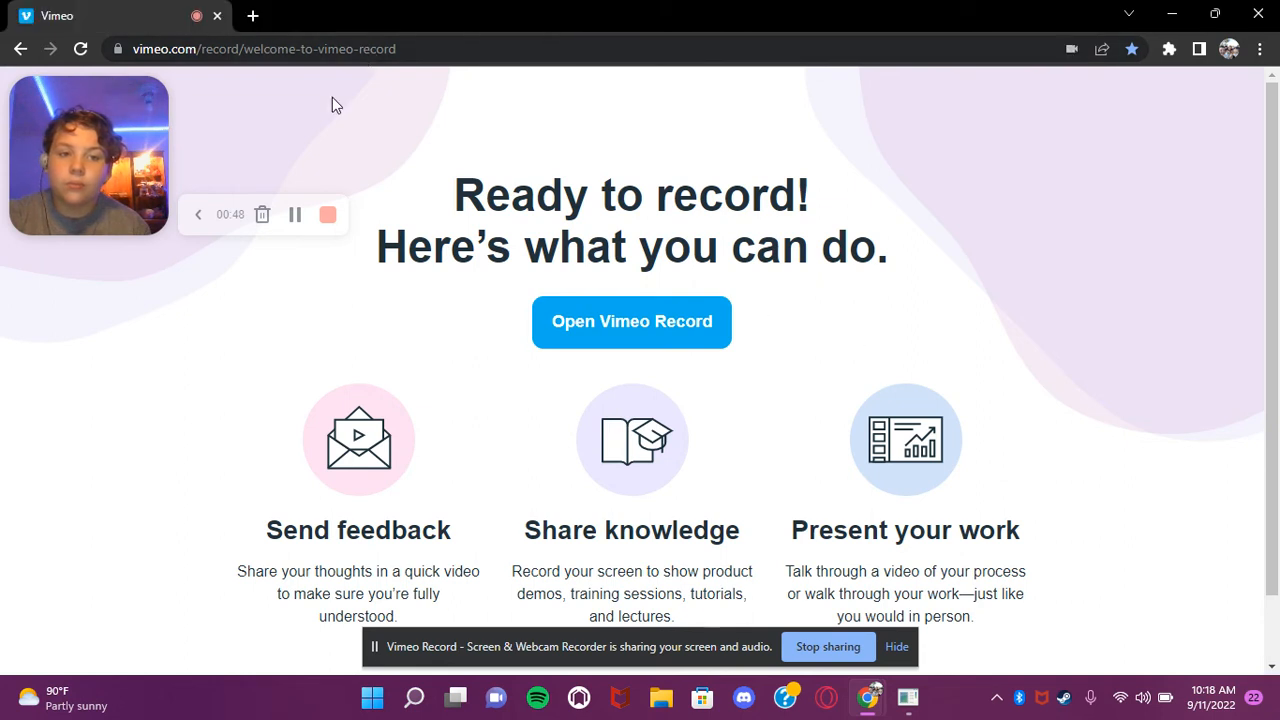
mouse_move(300, 352)
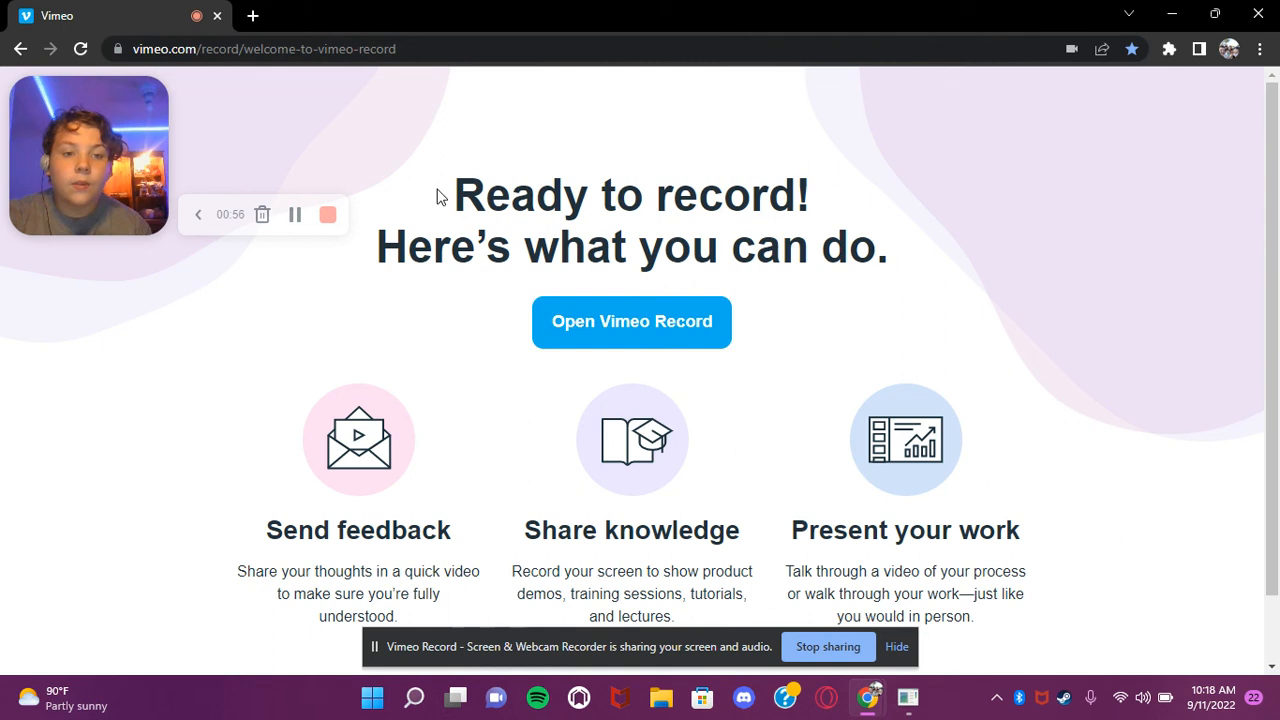
mouse_move(328, 216)
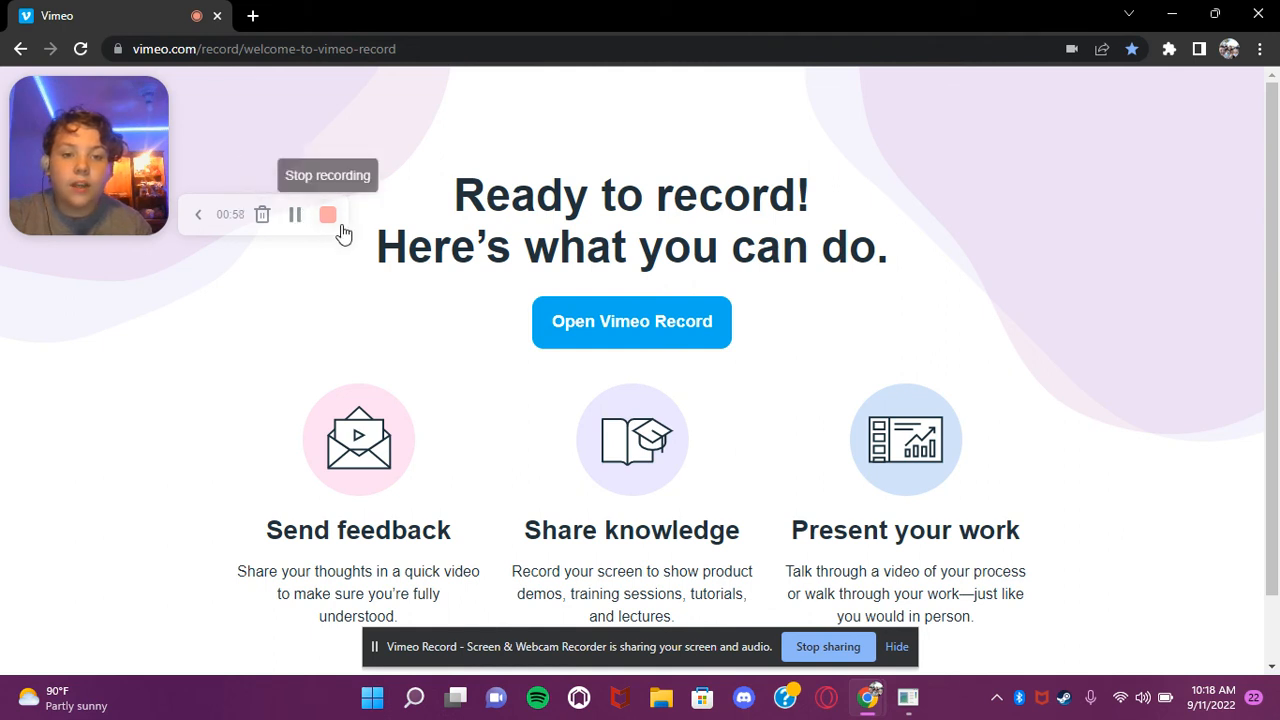
mouse_move(454, 410)
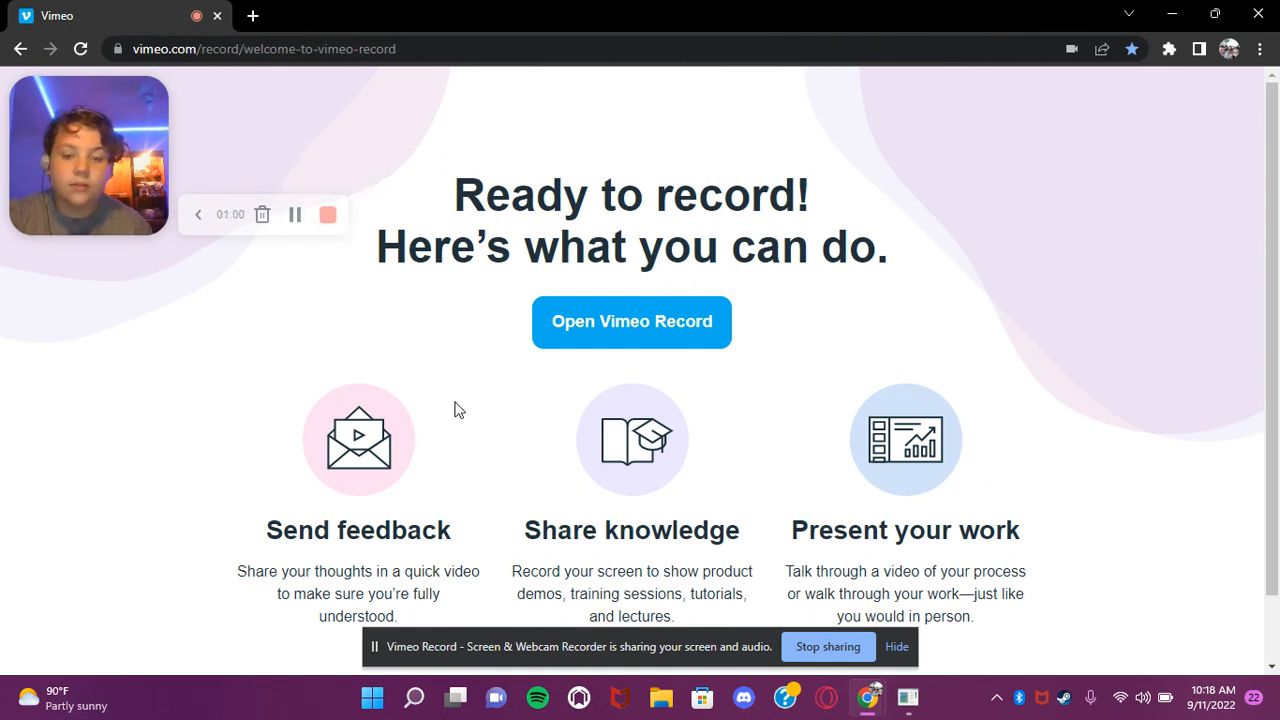
mouse_move(830, 572)
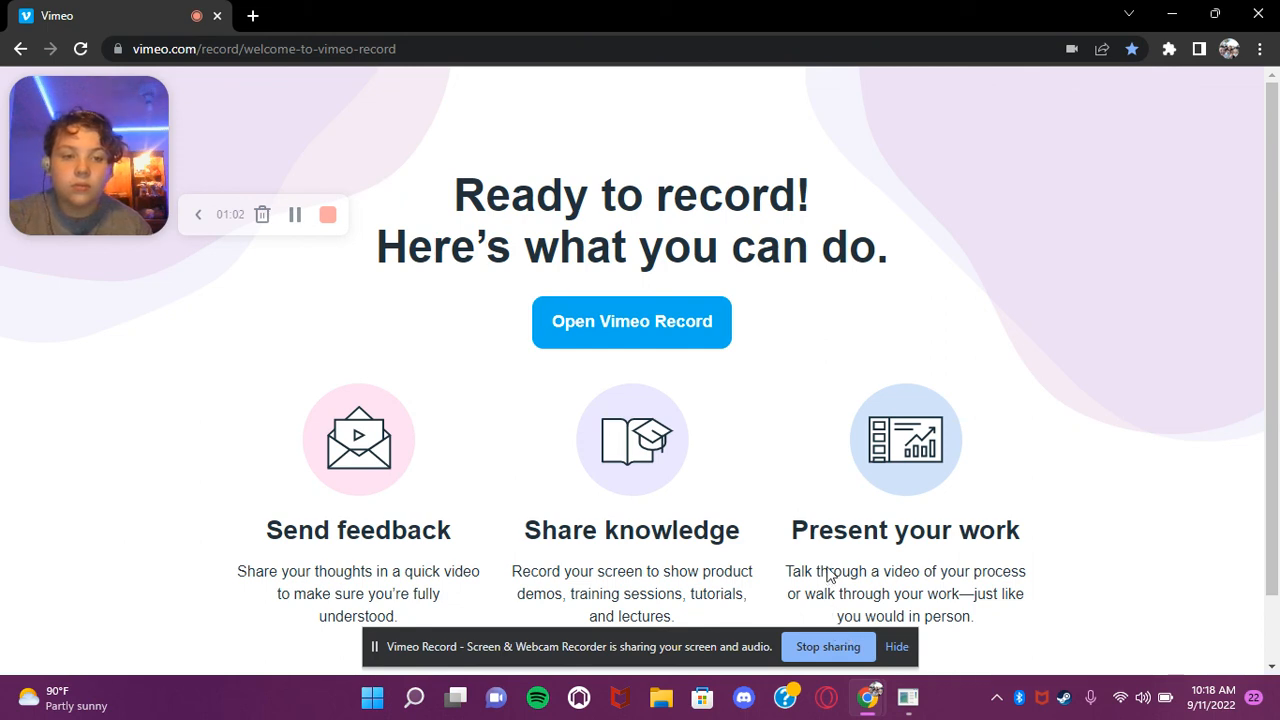
mouse_move(876, 688)
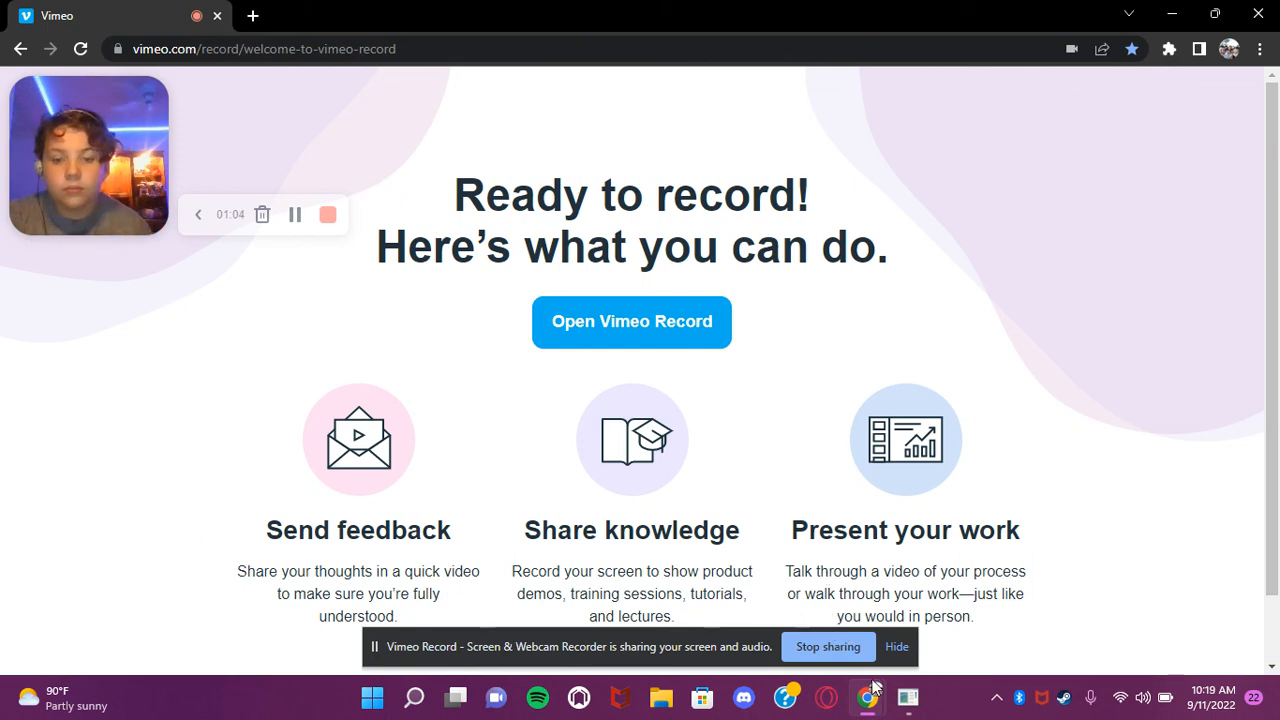